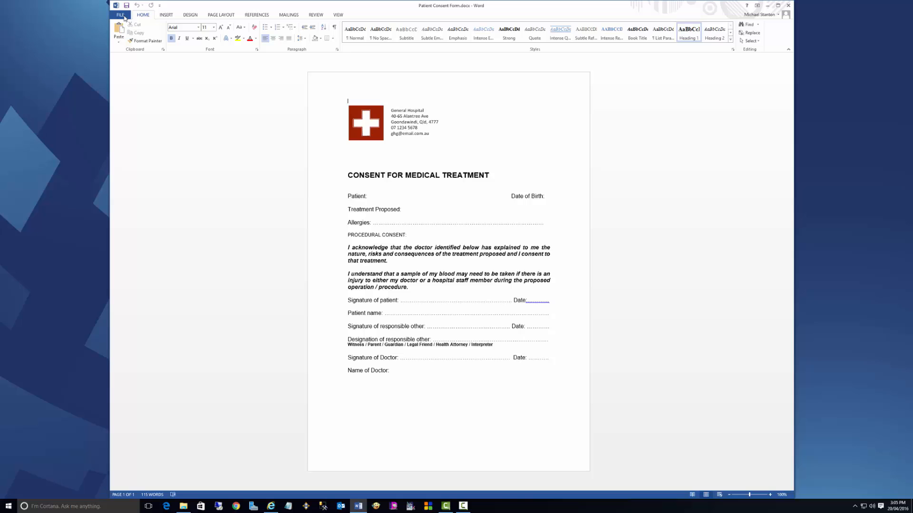
Show the File > Export options for the Patient Consent Form in Word
left_click(121, 14)
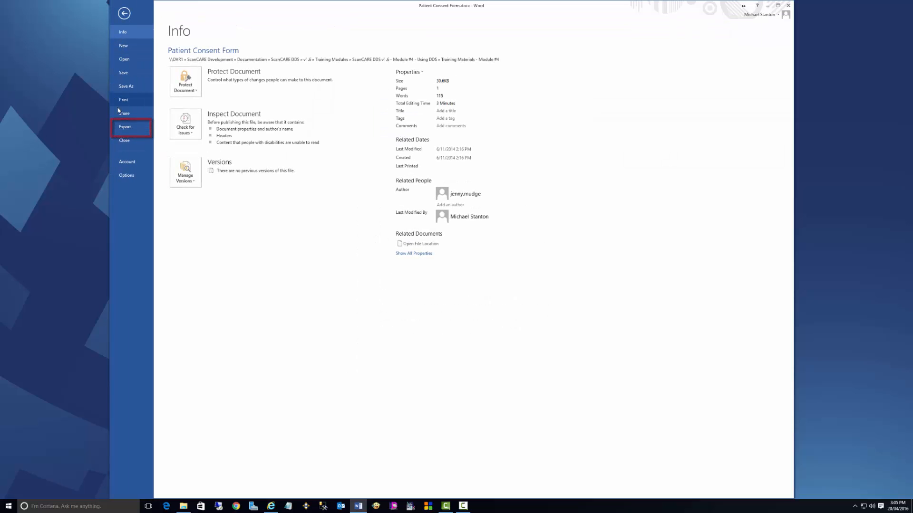
left_click(125, 127)
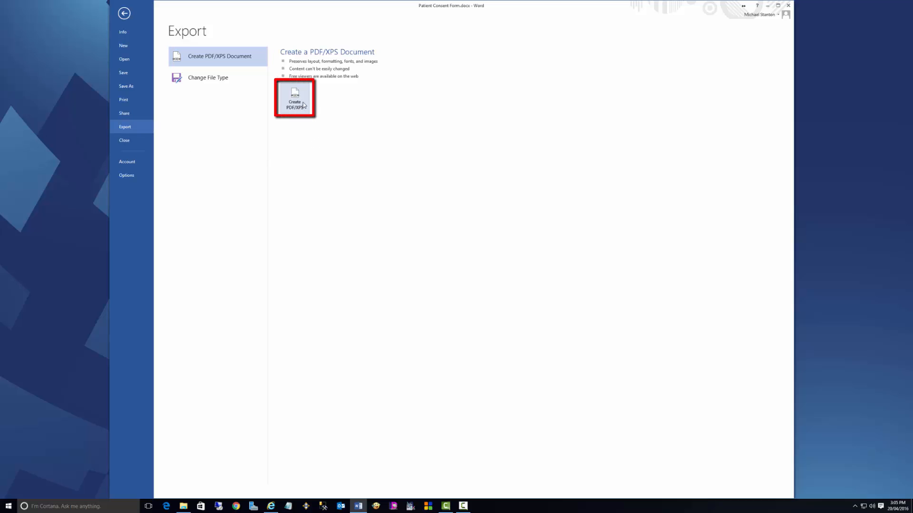
Publish the consent form as 'Patient Consent Form.xps' using the XPS Document (*.xps) type
left_click(124, 13)
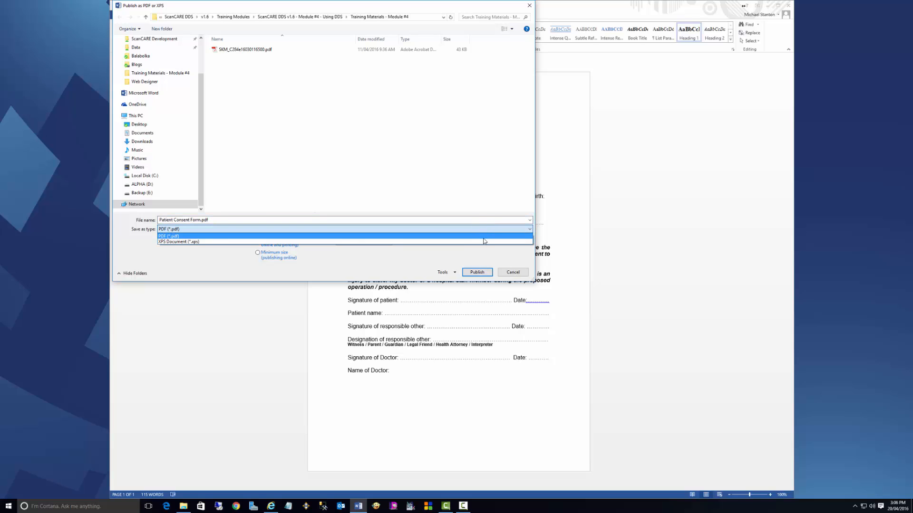
left_click(177, 242)
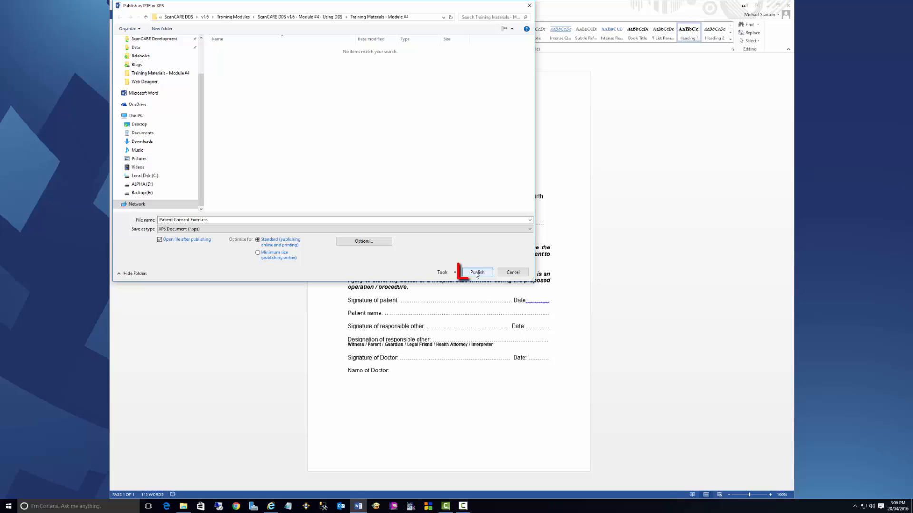
left_click(477, 272)
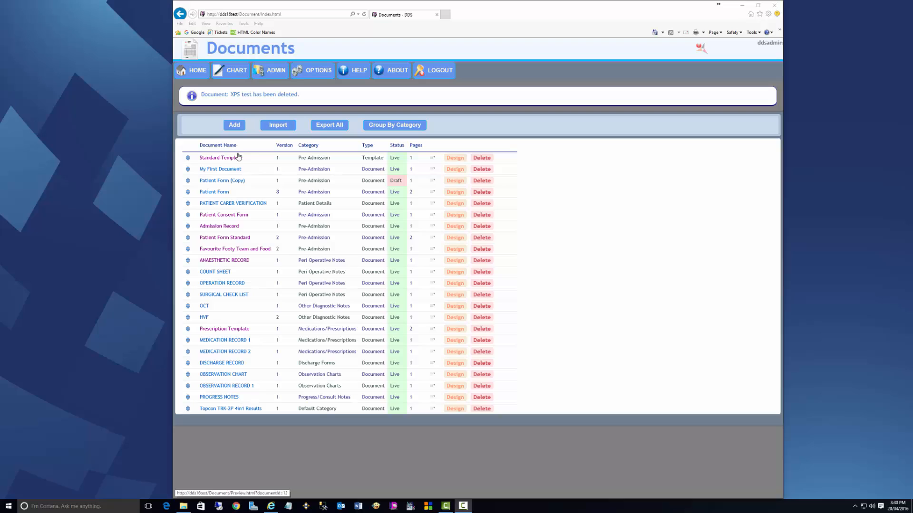
Start a new document from the DDS Documents page
left_click(233, 125)
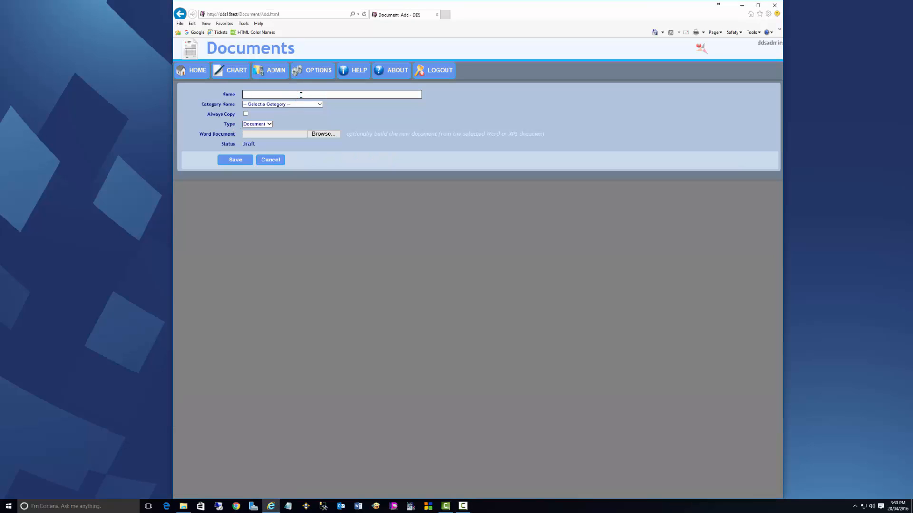
Enter 'XPS test' as the document name and choose the Patient Details category
type("XPS")
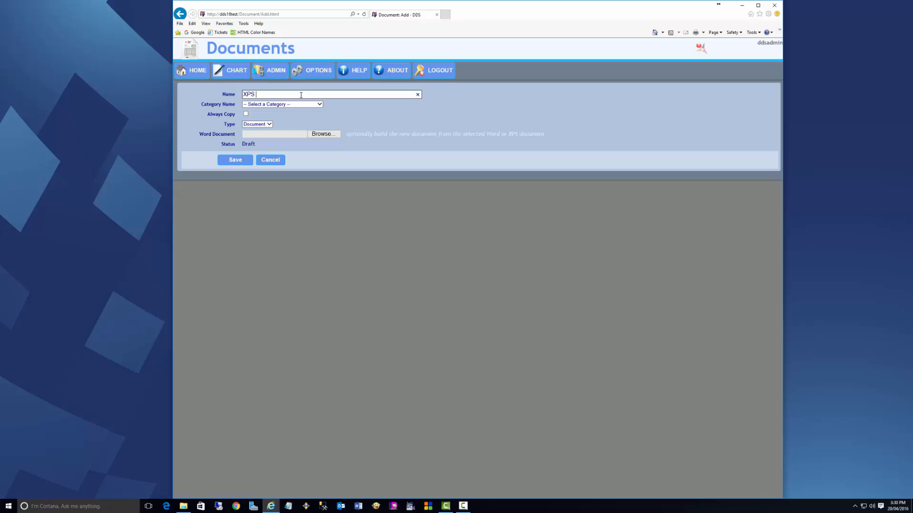
type("test")
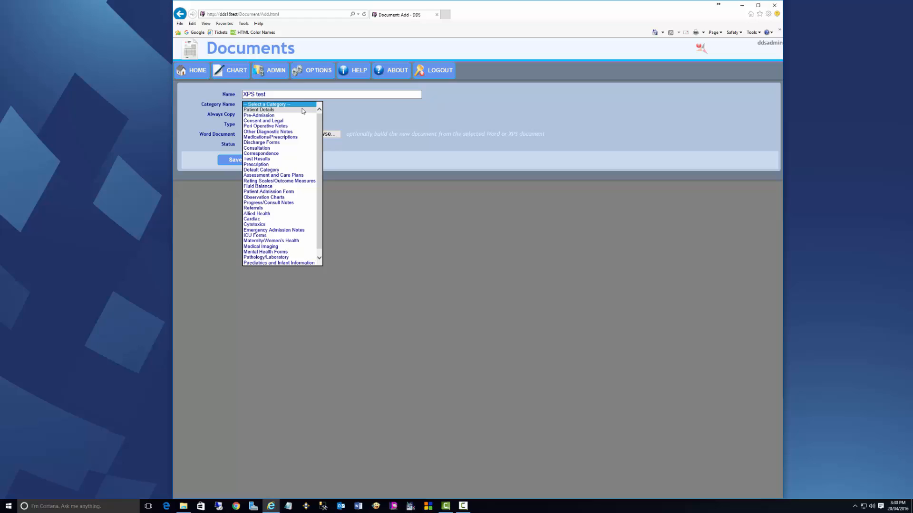
left_click(258, 109)
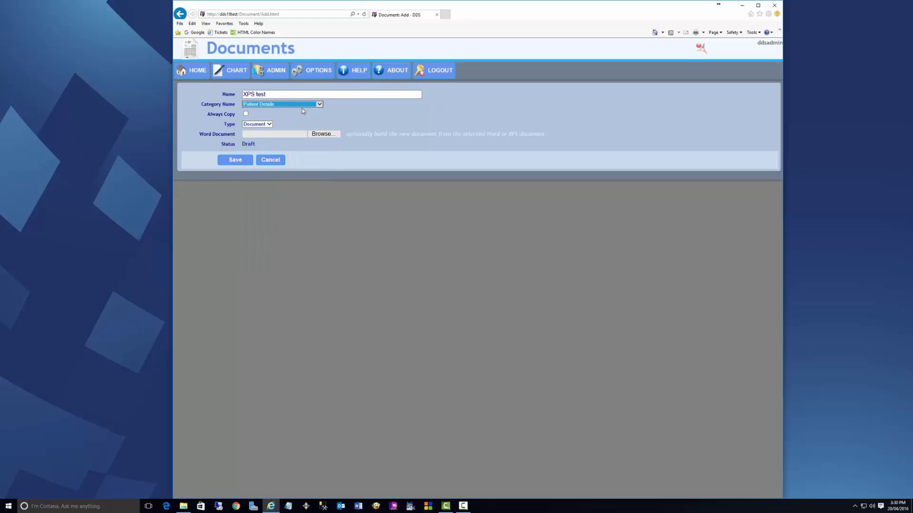
mouse_move(321, 137)
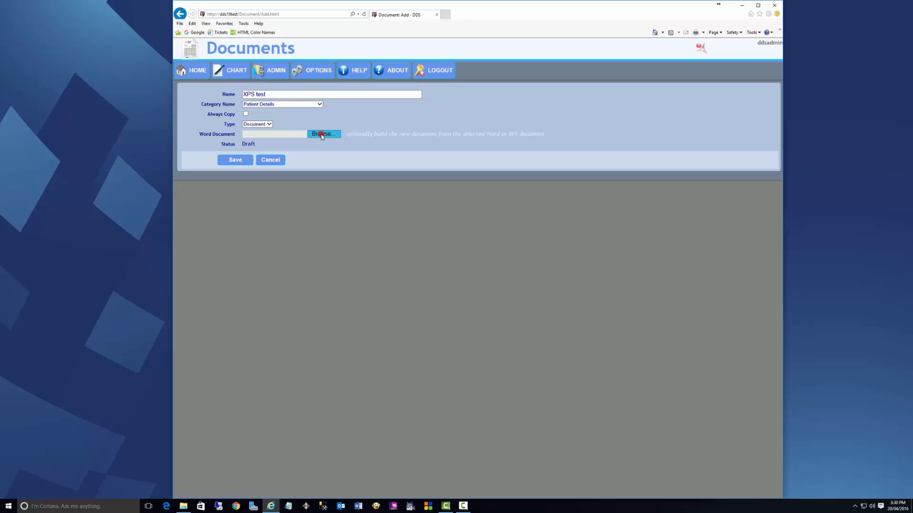
Attach Patient Consent Form.xps, save the XPS test draft, and open it in the designer
left_click(322, 134)
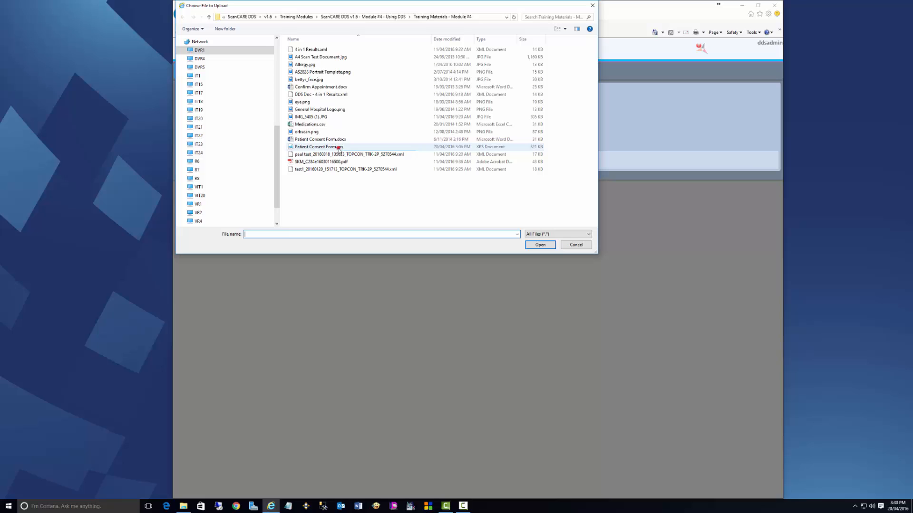
left_click(539, 244)
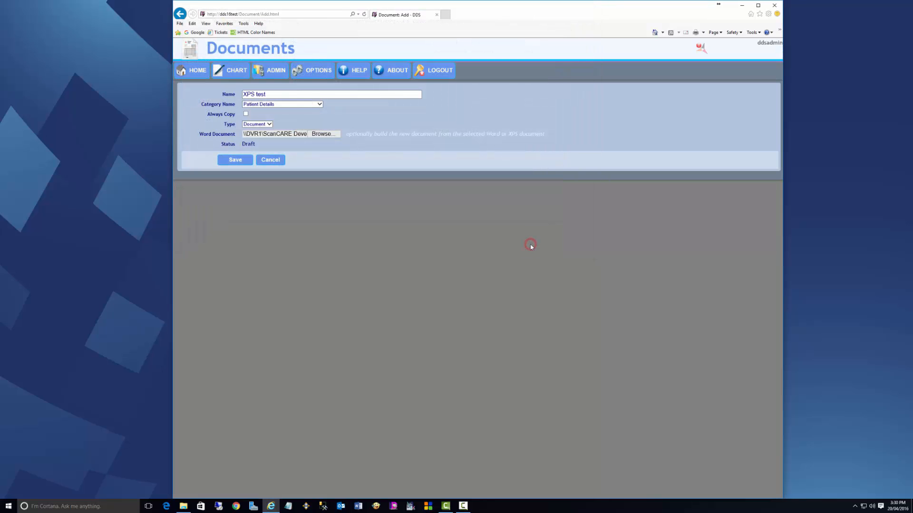
left_click(235, 160)
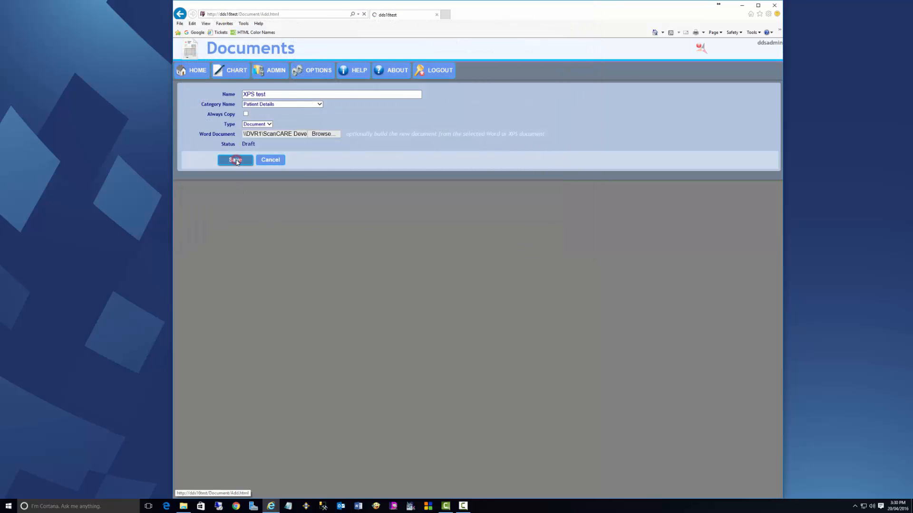
left_click(234, 160)
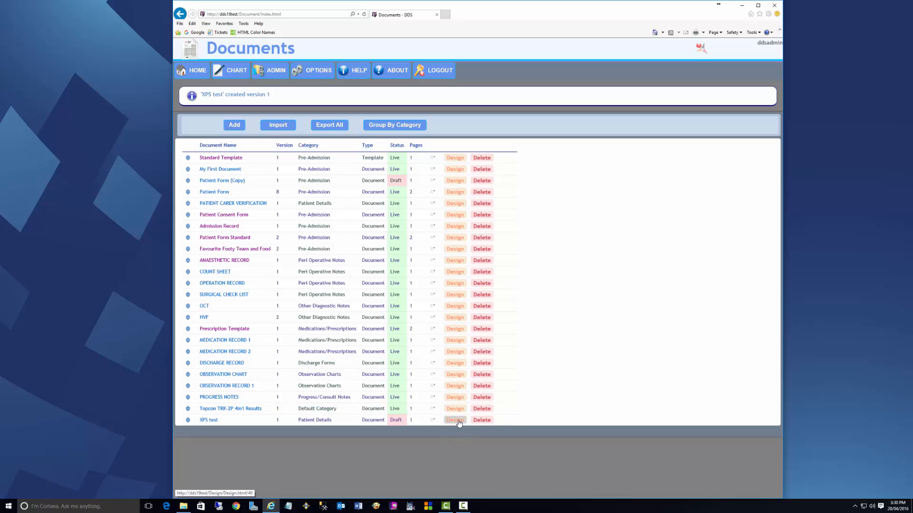
left_click(454, 420)
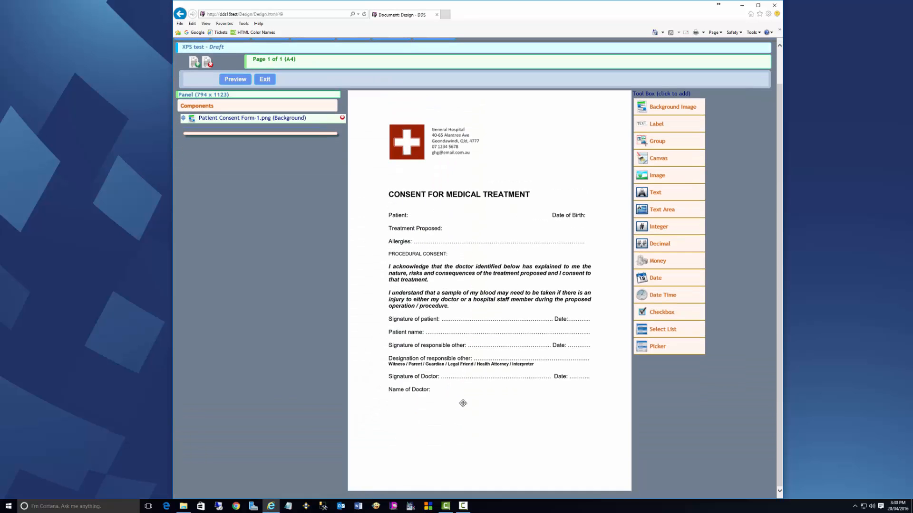